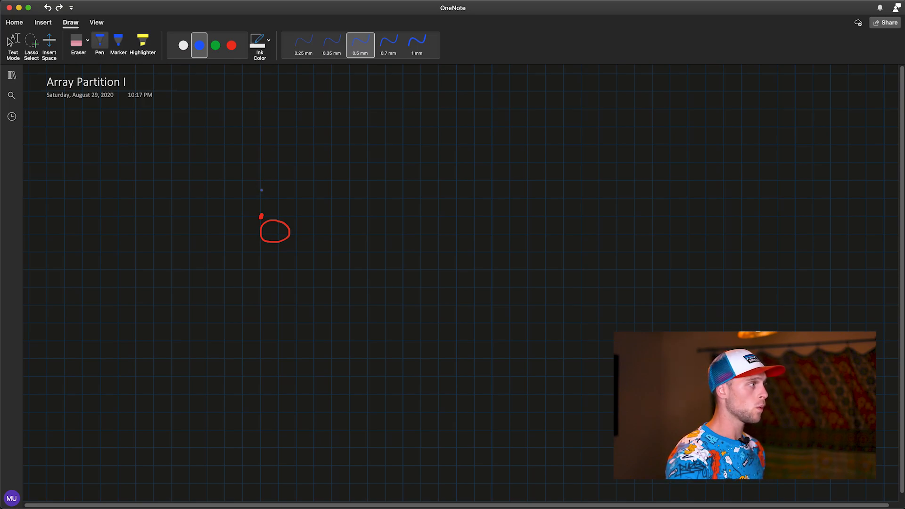
Sketch blue axis strokes through the red origin dot and handwrite UDLR above it
left_click_drag(260, 188, 260, 215)
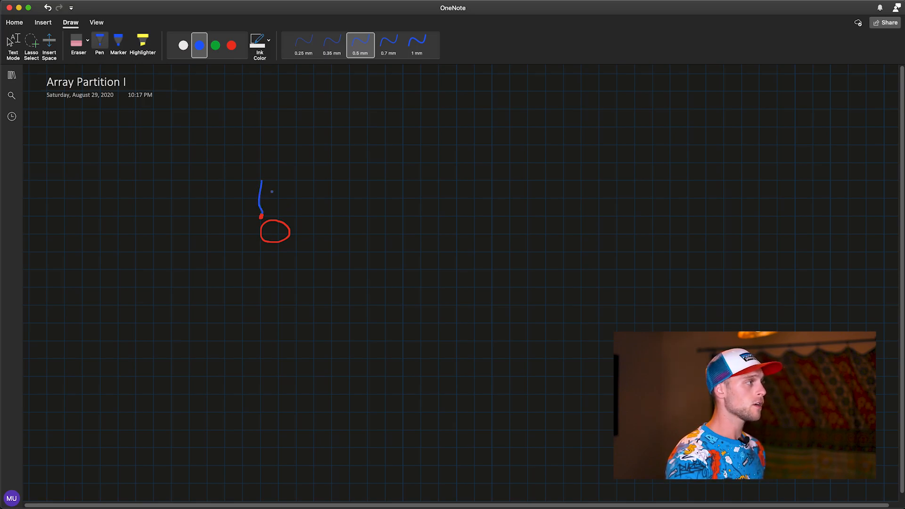
left_click_drag(260, 216, 305, 215)
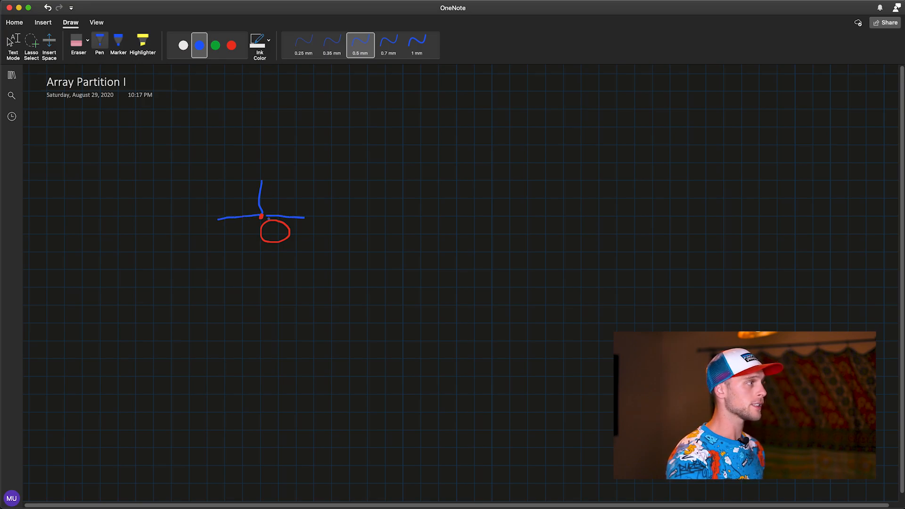
left_click_drag(260, 216, 258, 254)
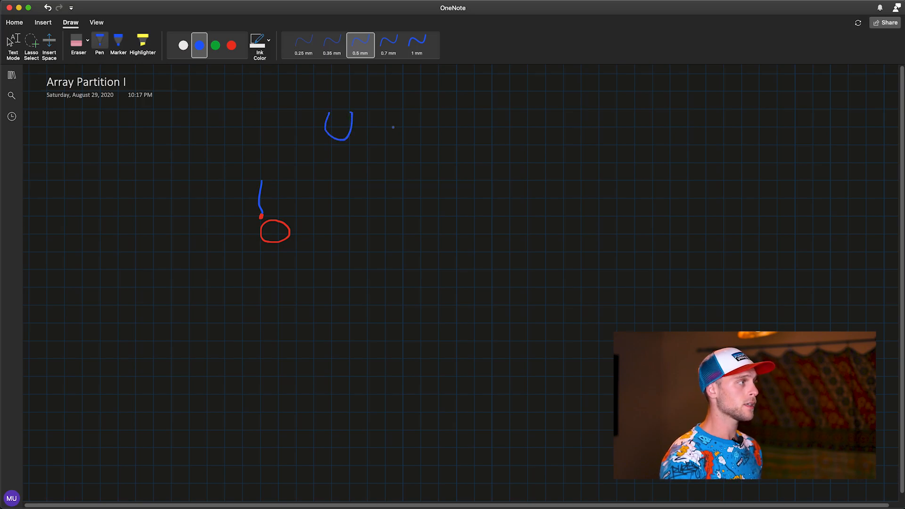
left_click_drag(375, 113, 378, 141)
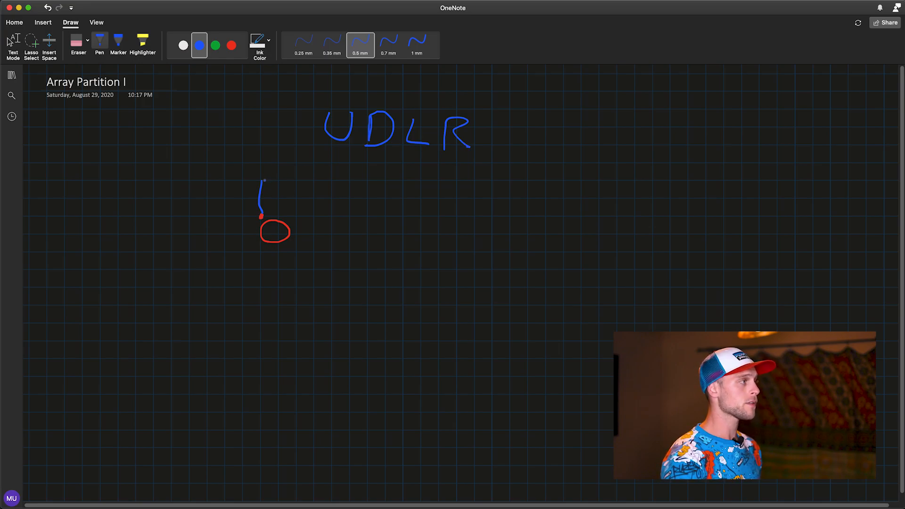
left_click_drag(262, 184, 263, 216)
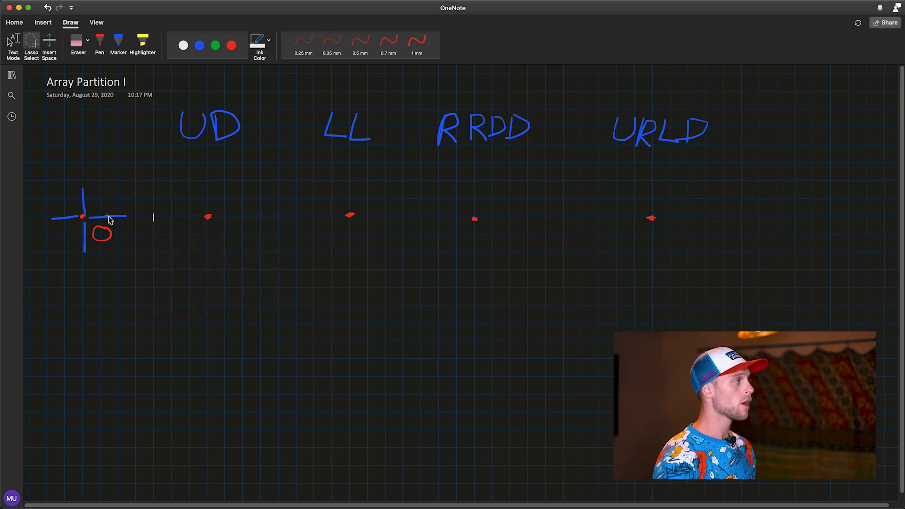
mouse_move(91, 212)
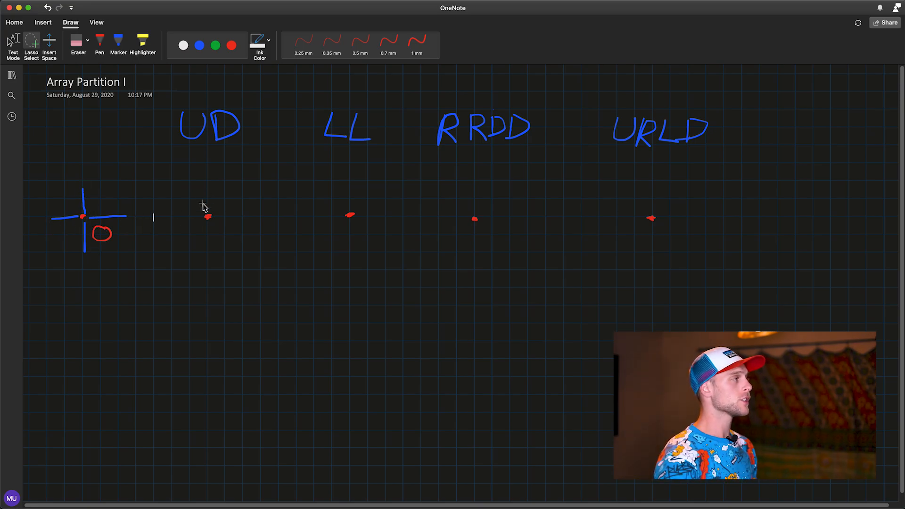
Choose the Pen with blue ink in the Draw ribbon
left_click(198, 45)
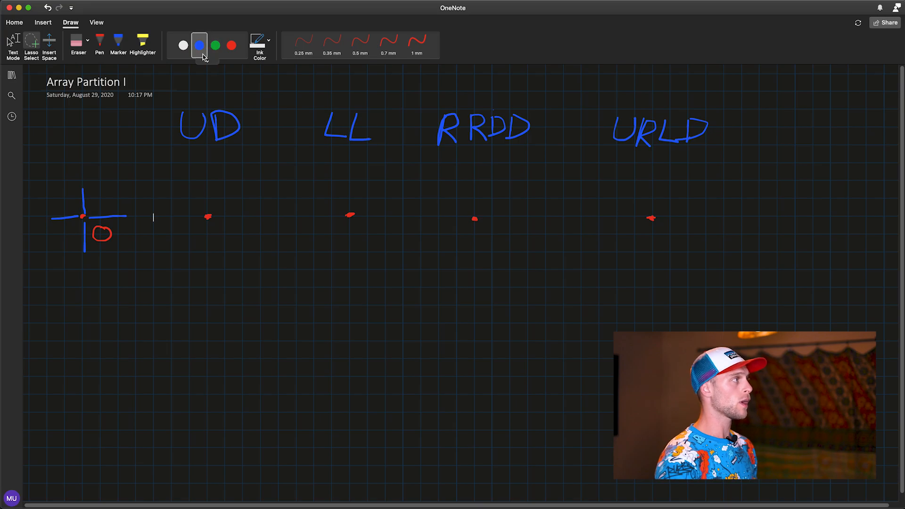
left_click(360, 40)
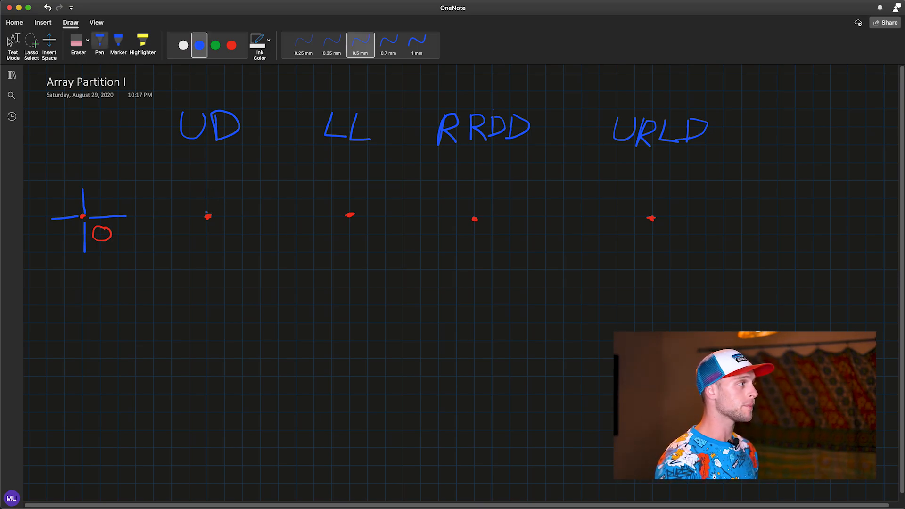
Trace the UD, LL and RRDD paths from their dots, then start the URLD path
left_click_drag(208, 183, 208, 218)
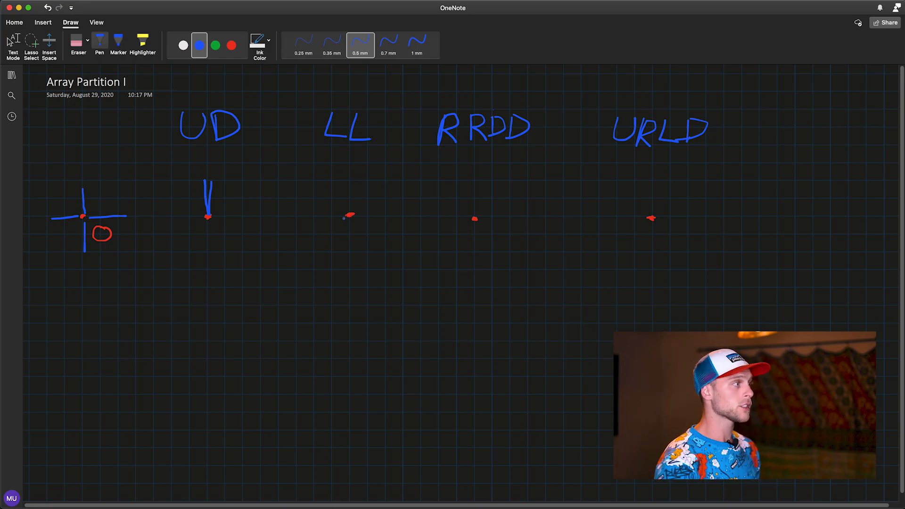
left_click_drag(331, 216, 349, 215)
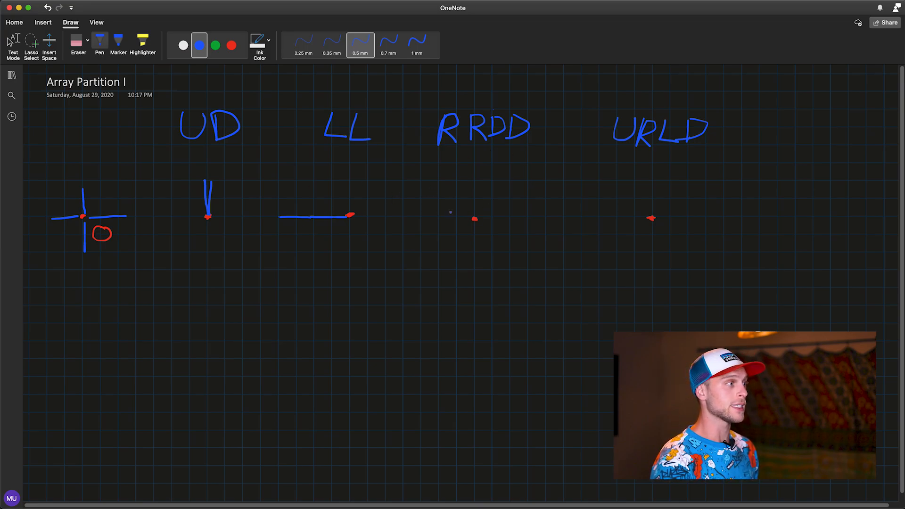
left_click_drag(474, 218, 494, 218)
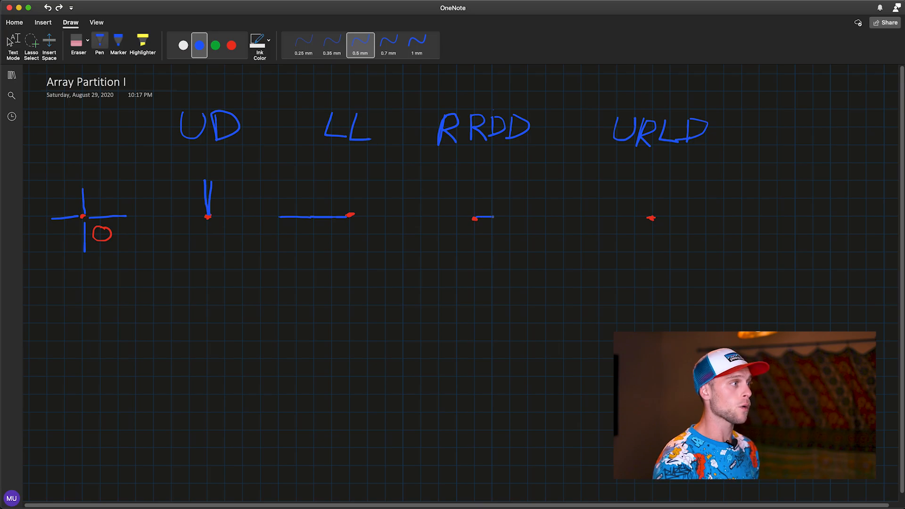
left_click_drag(474, 218, 547, 219)
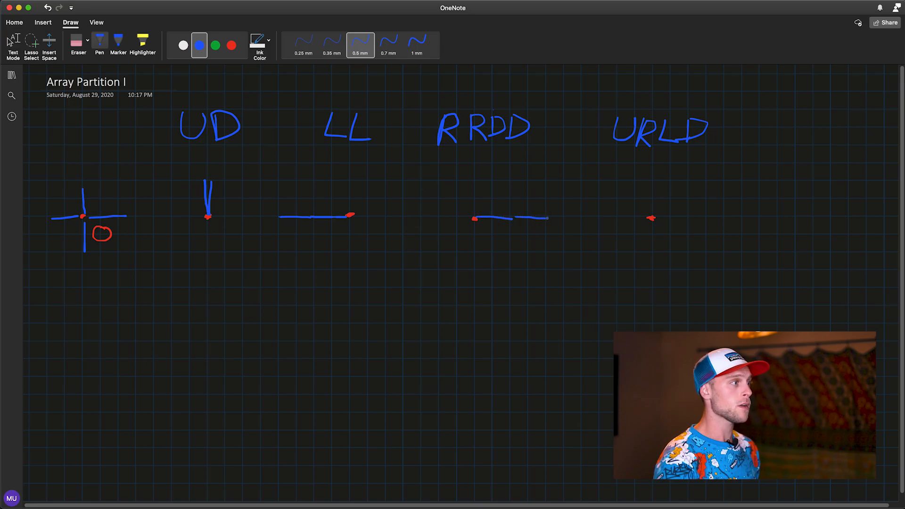
left_click_drag(546, 222, 543, 277)
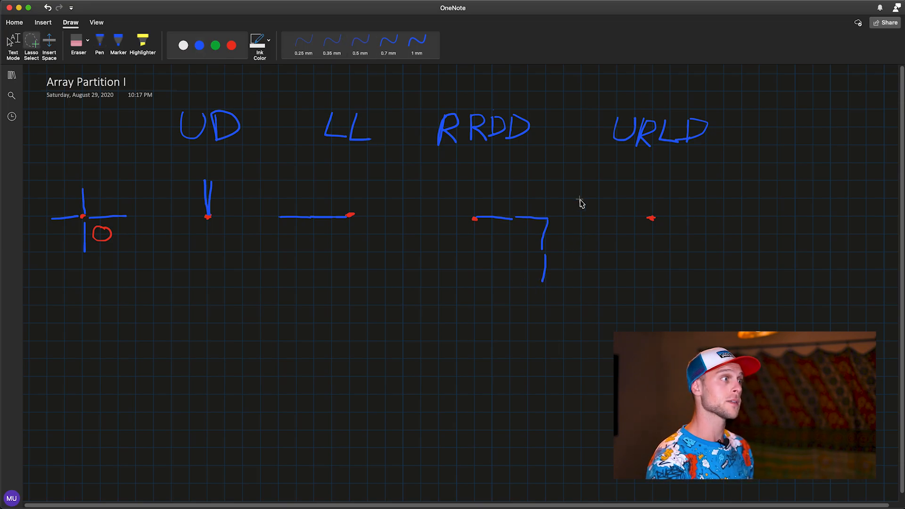
left_click(198, 46)
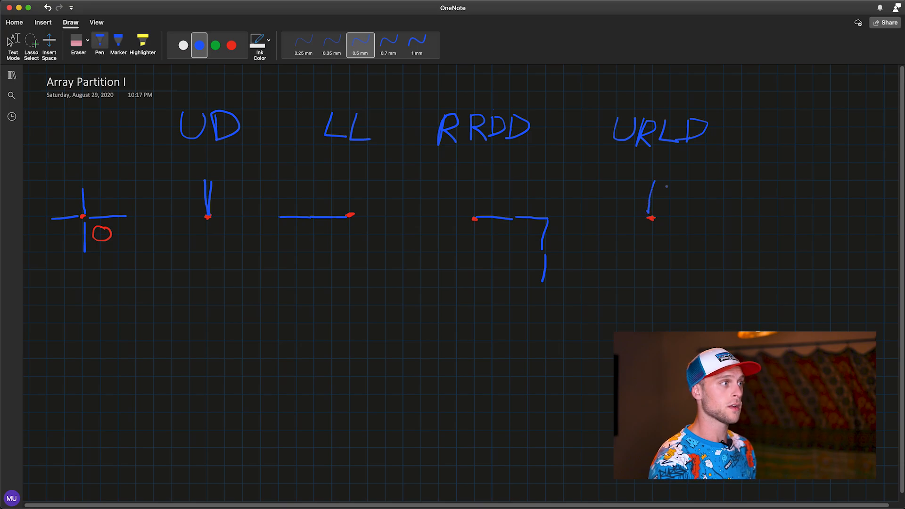
left_click_drag(652, 188, 689, 188)
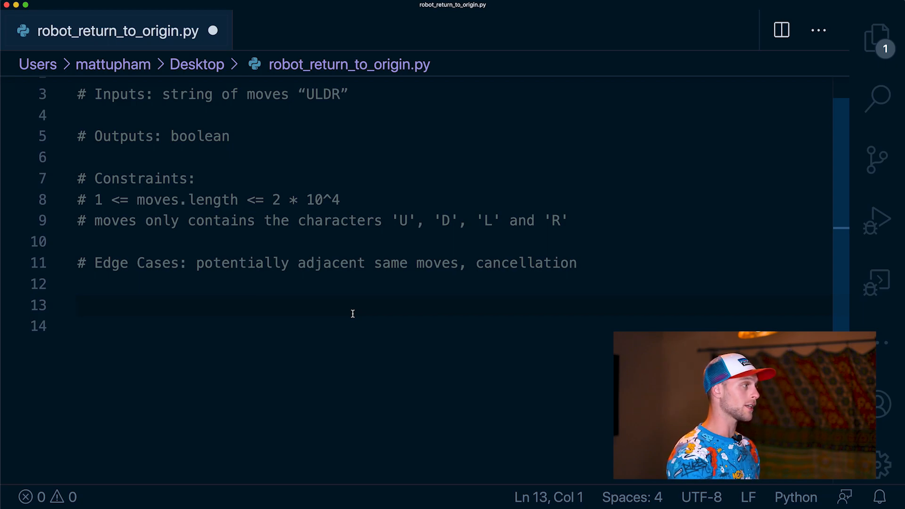
Note that x, y start at 0 and the code loops through the string
type("x, y")
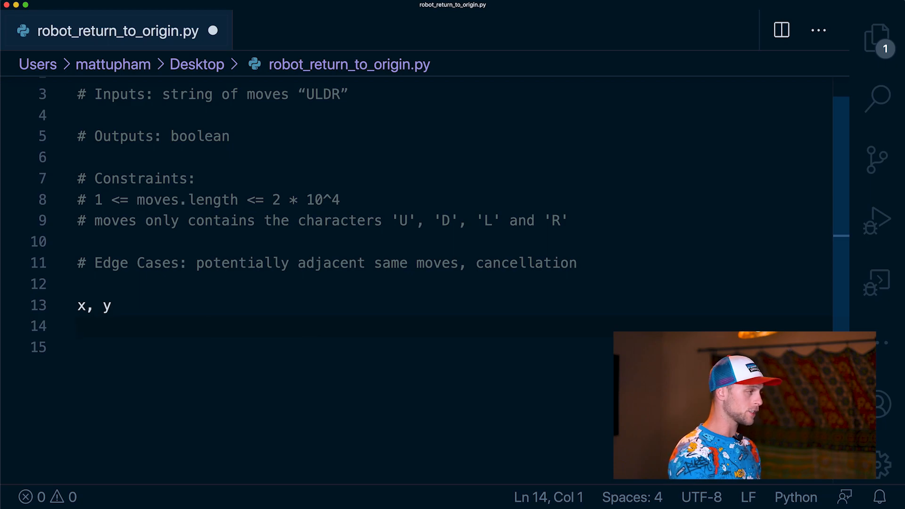
type("start at 0")
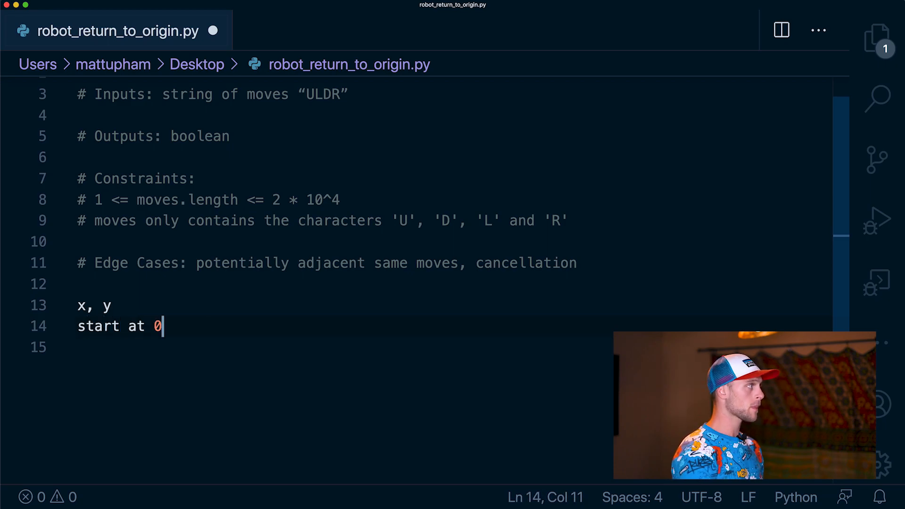
key("Enter")
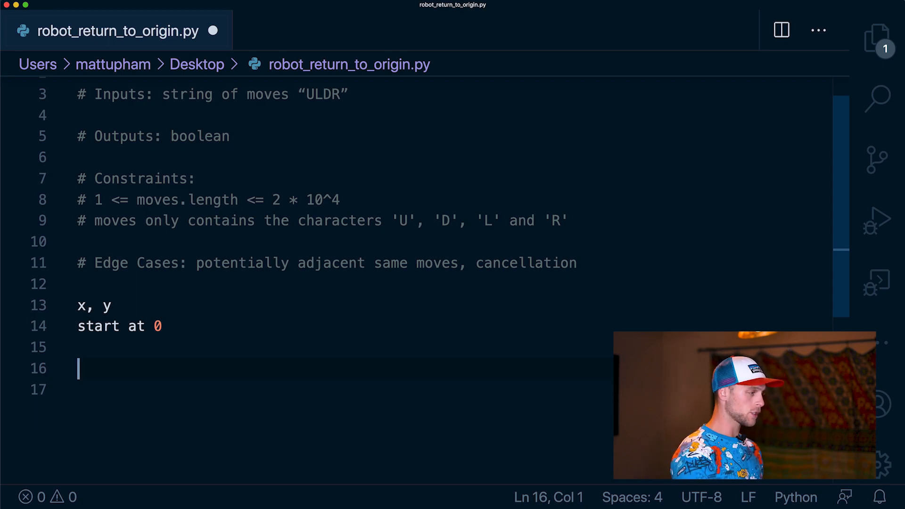
type("loop th")
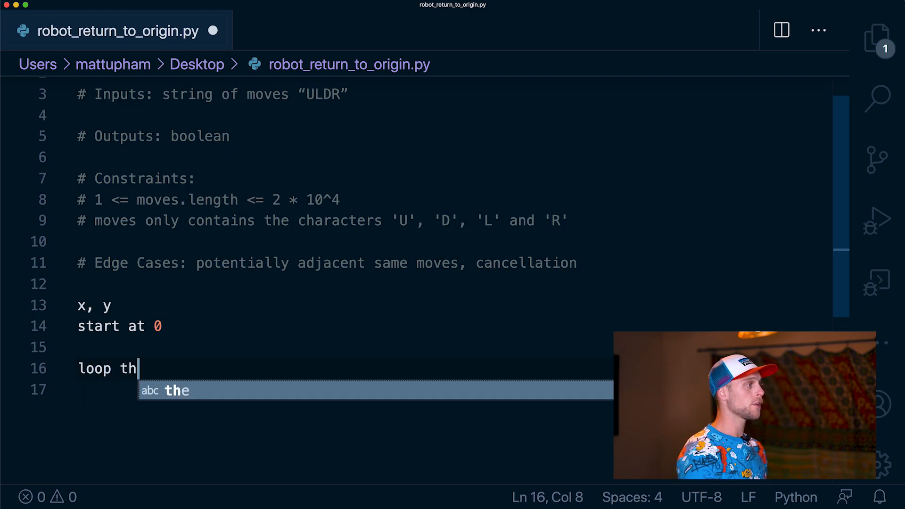
type("rough the string")
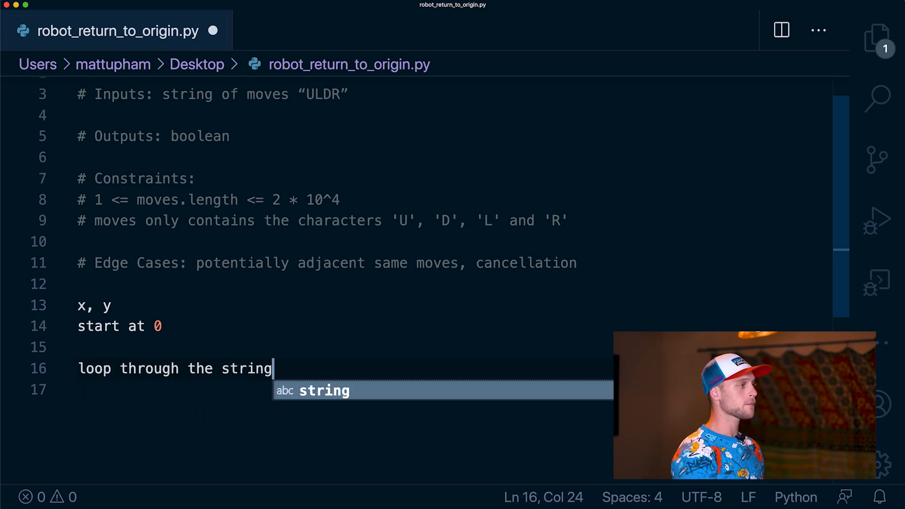
key("Enter")
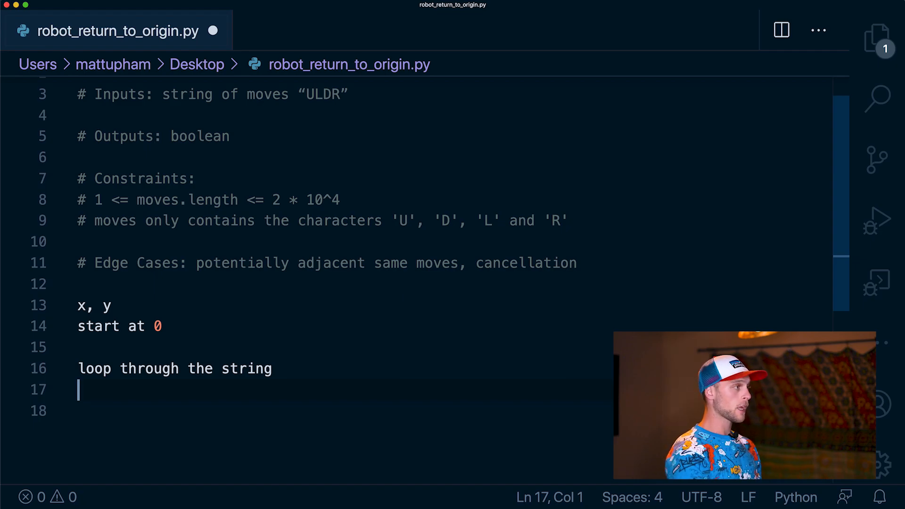
Note the vertical move rules: U -> y + 1 and y - 1
type("U")
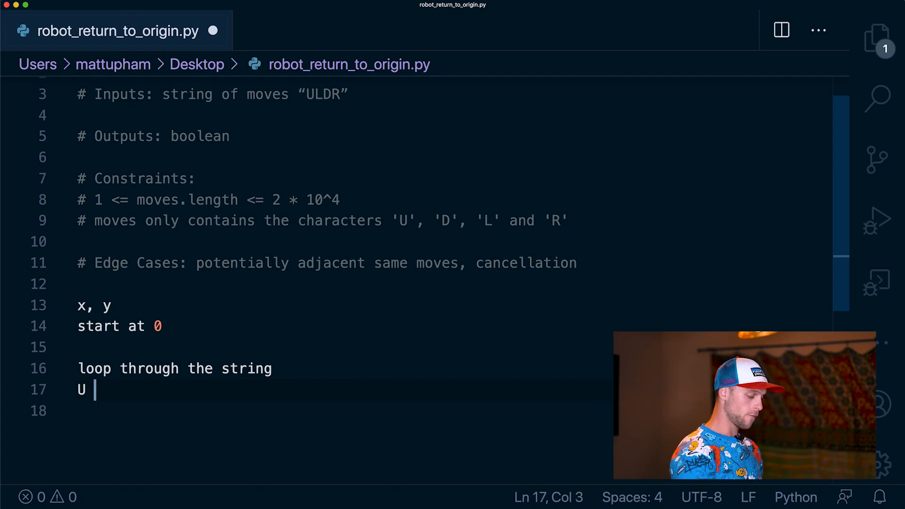
type("-> y")
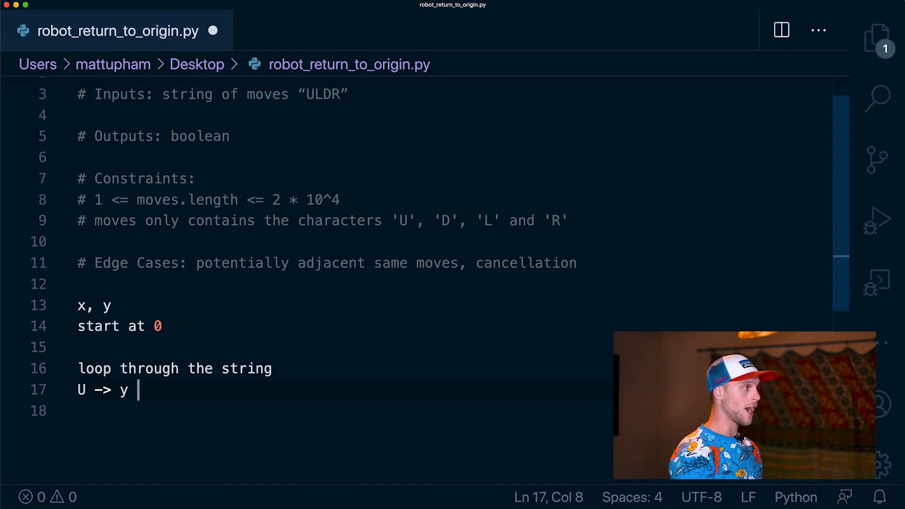
type("+ 1")
left_click(339, 411)
type("D ->")
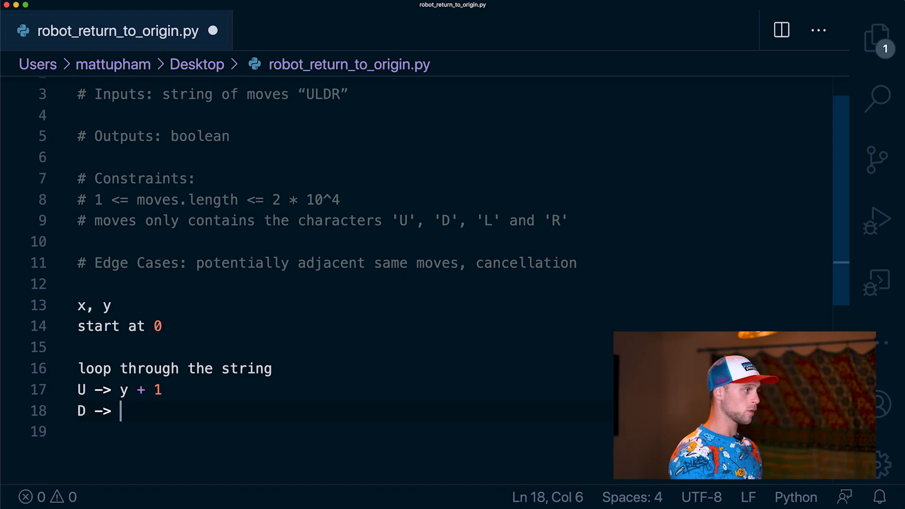
type("y -")
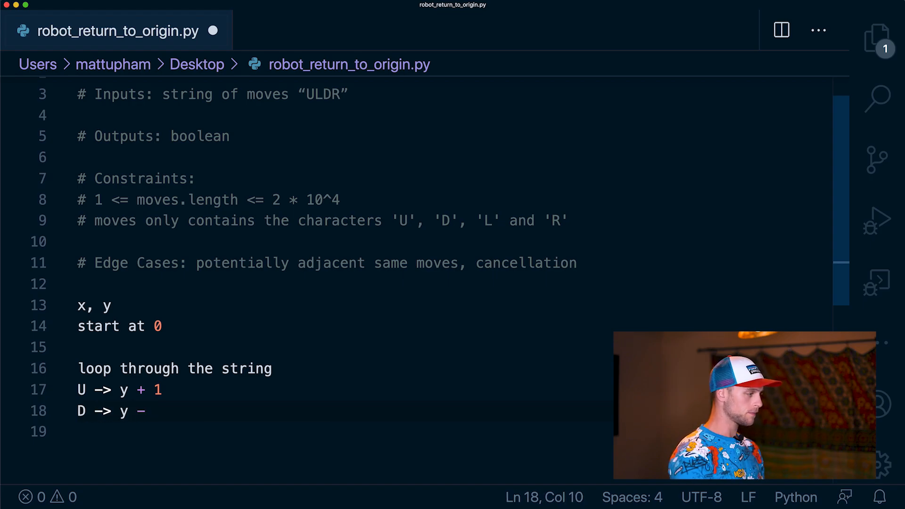
type("1")
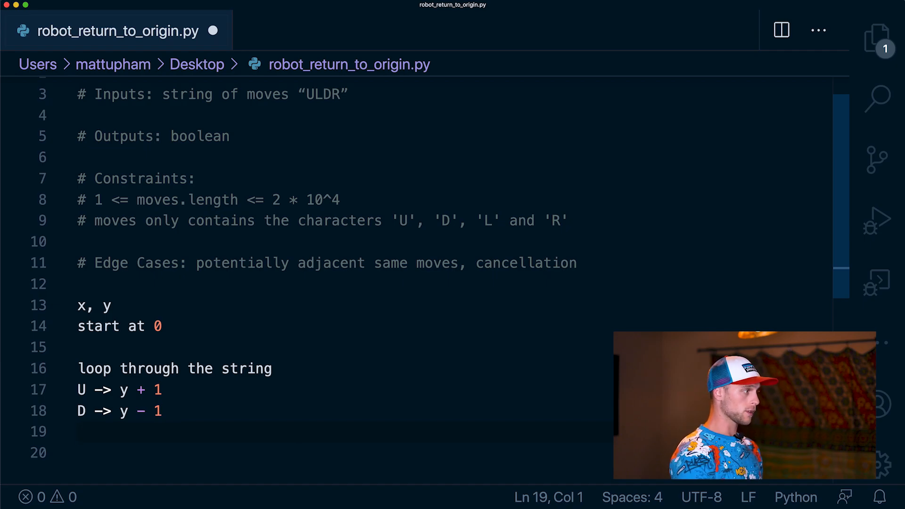
Add the L and R rules and a note to compare if x = 0 and y = 0
type("L -> x -")
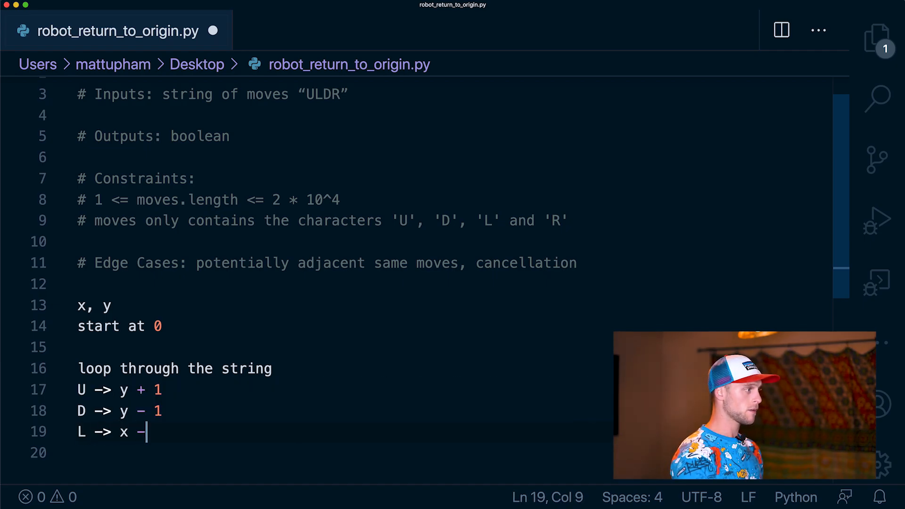
key("enter")
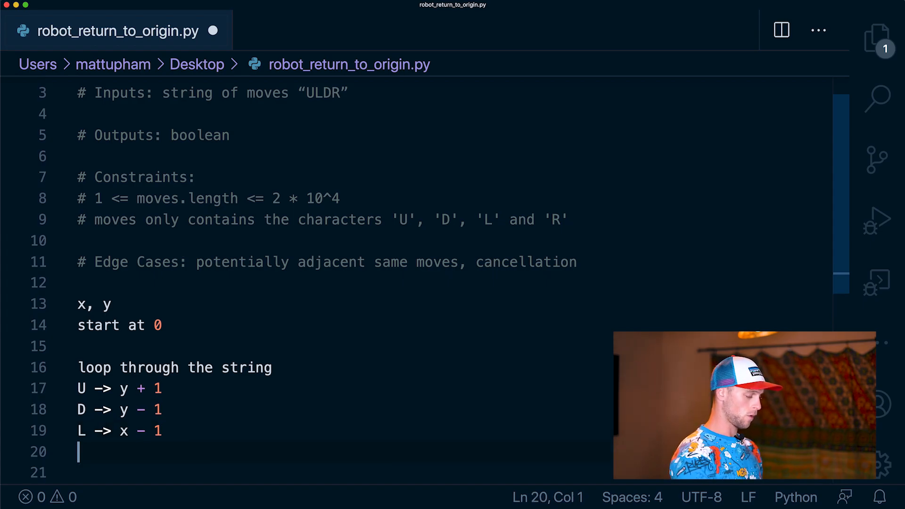
type("R -> c")
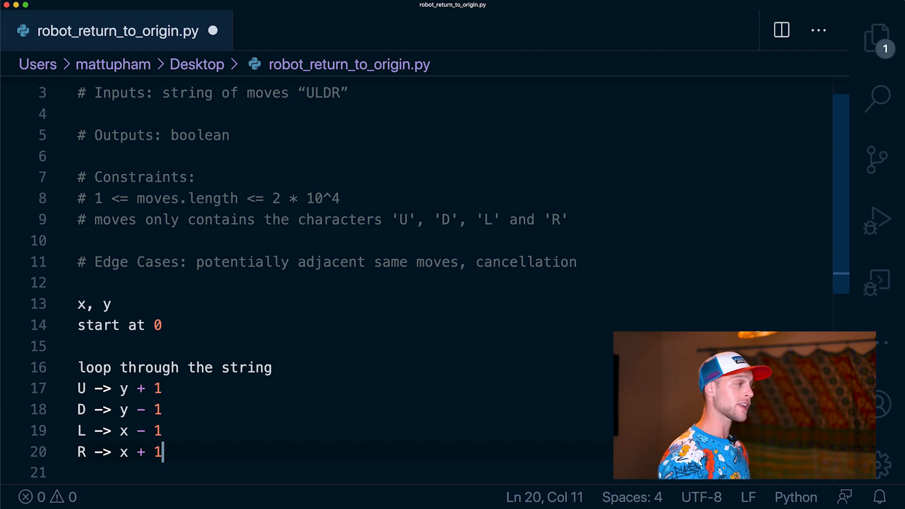
type("compare if x = 0 and y = 0")
type("def robot_return_to_origin(moves):")
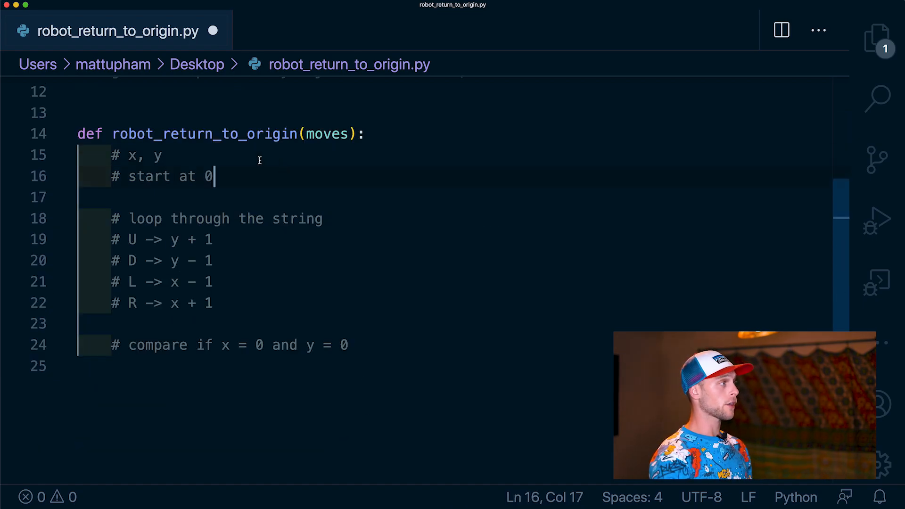
Write x = 0 and y = 0, then the loop header for move in moves
type("x")
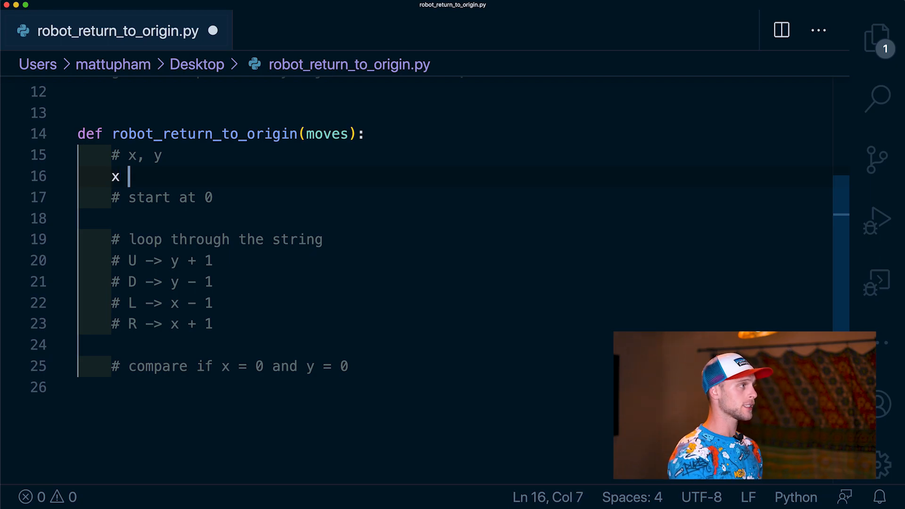
type("= 0")
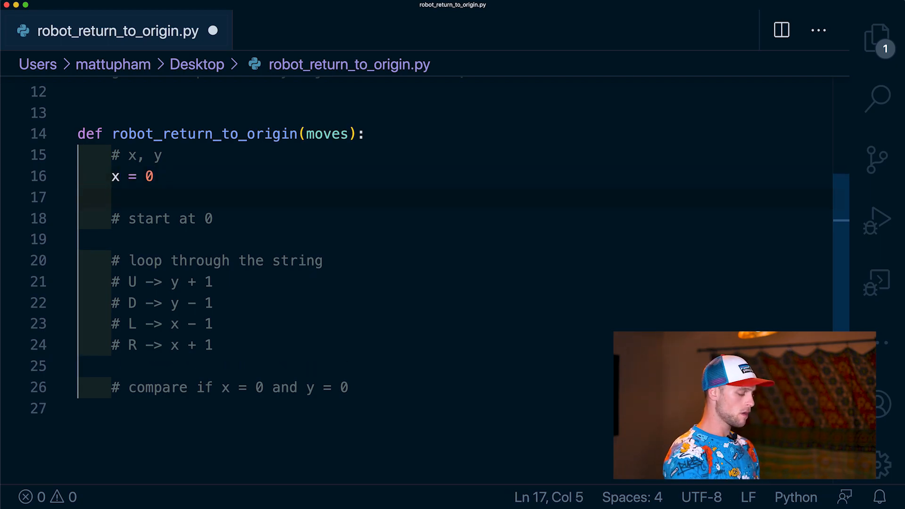
type("y = 0")
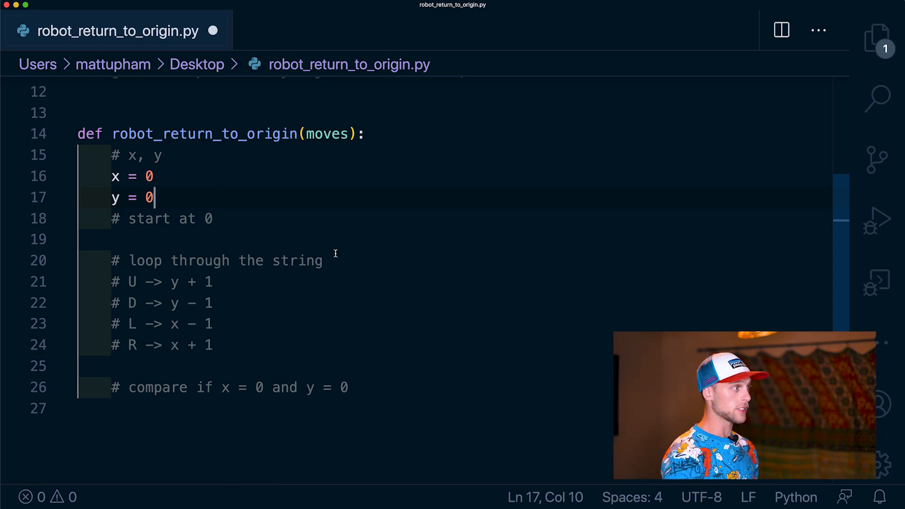
key("enter")
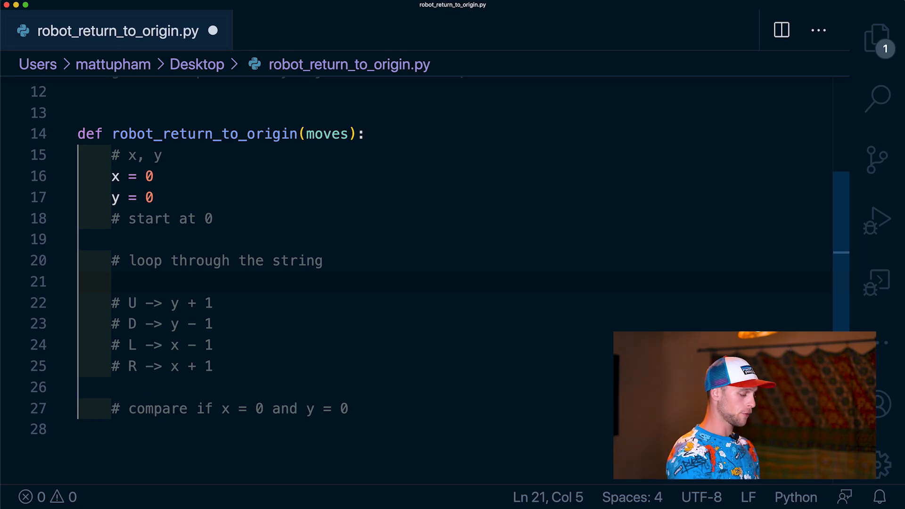
type("for mov")
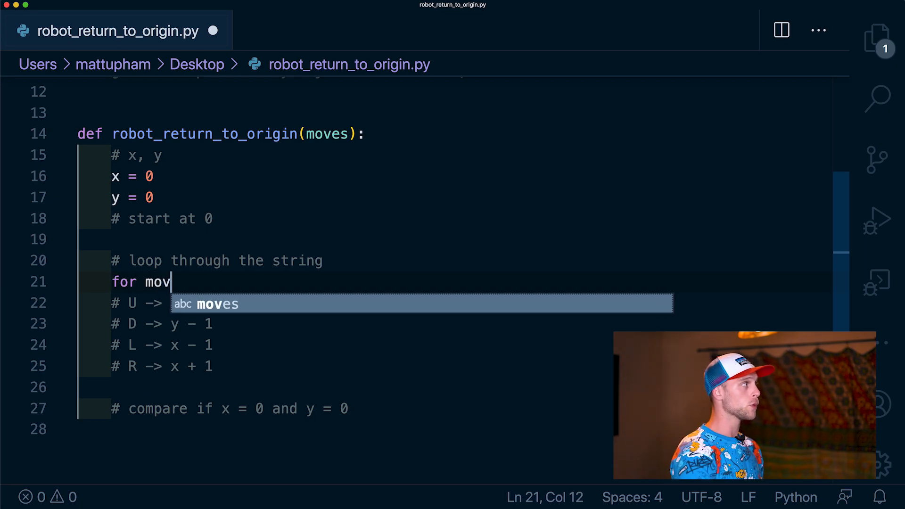
type("e in moves:")
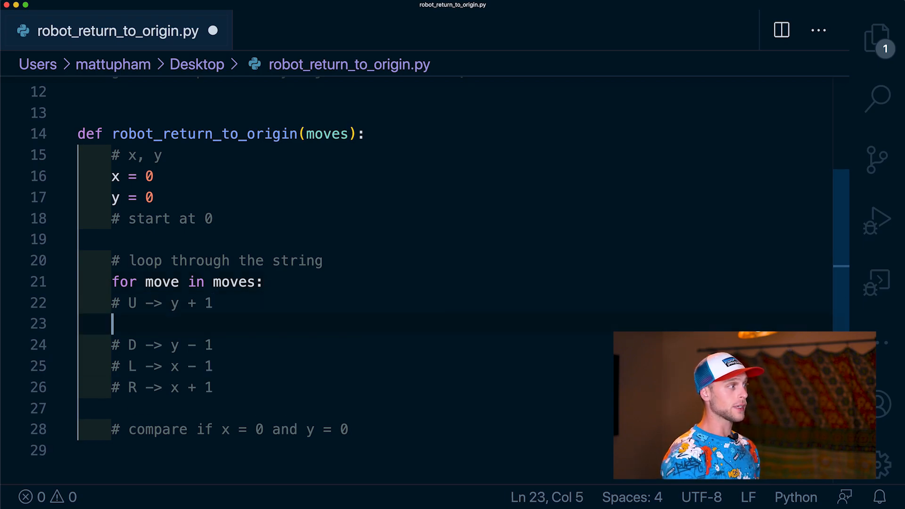
Add the branch if move == "U": y += 1 inside the loop
key("Tab")
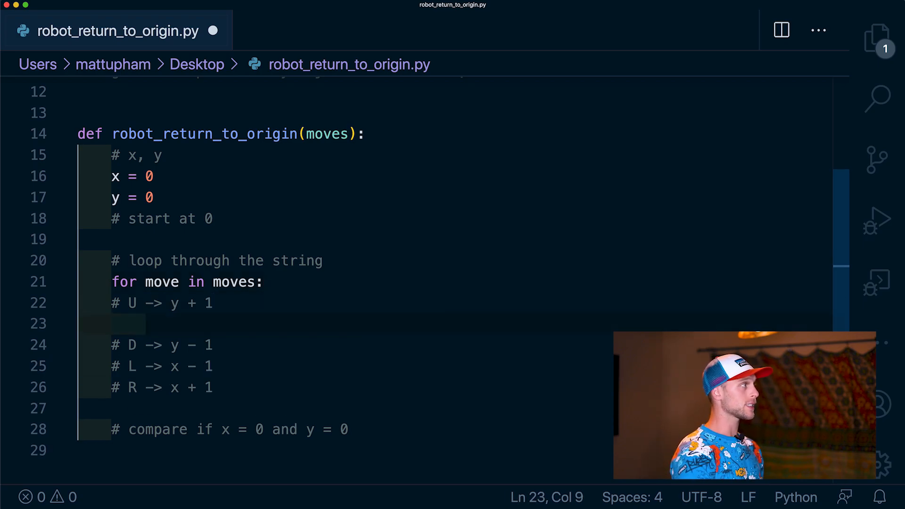
type("if")
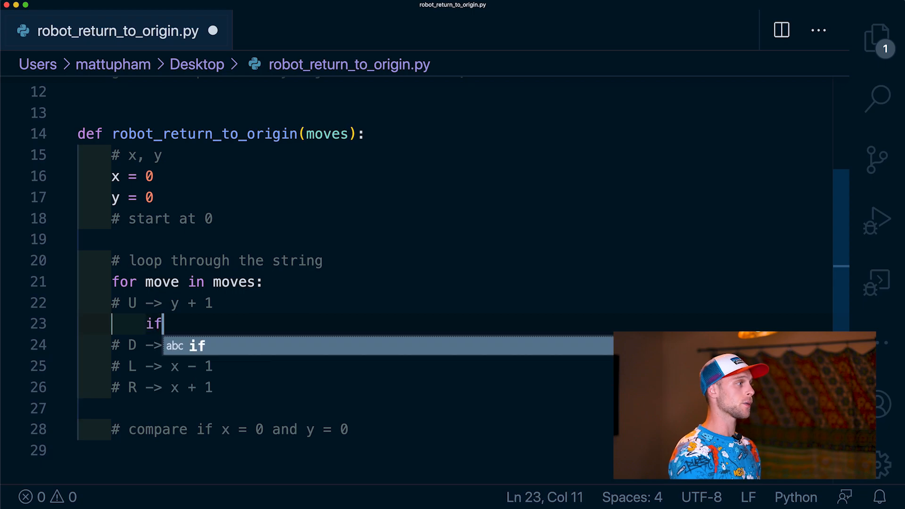
type("move == \"")
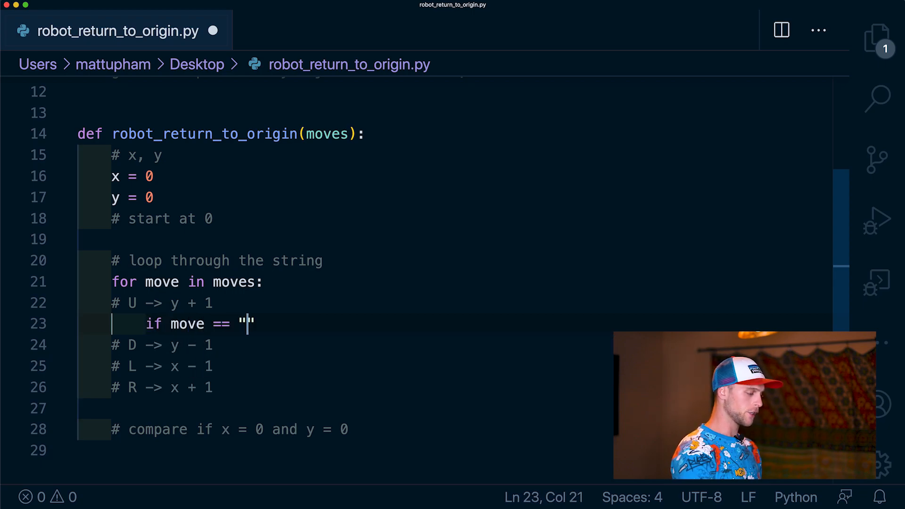
type("U\":")
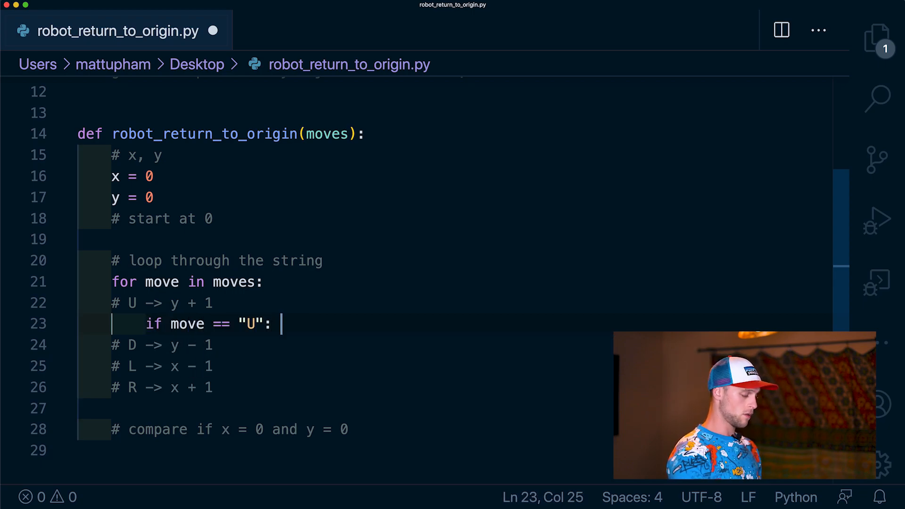
type("y += 1")
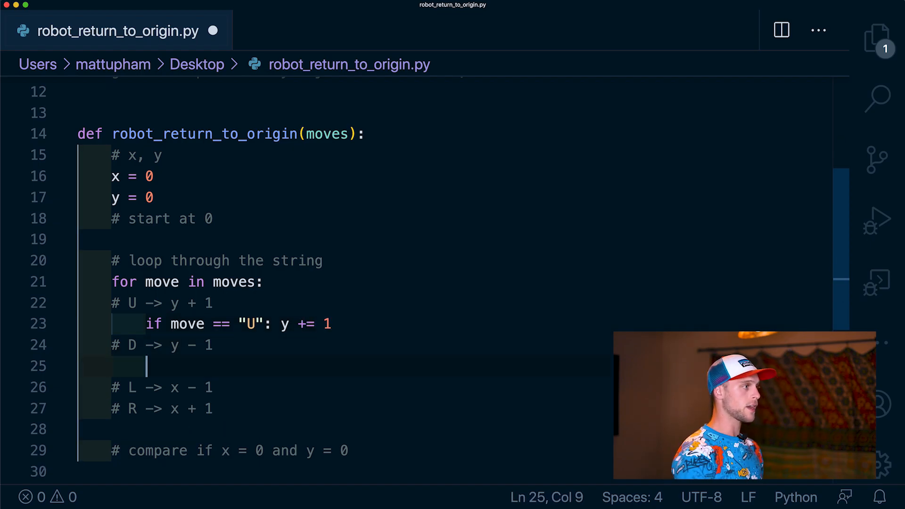
Reuse the U check to create the D, L and R branches
left_click_drag(145, 323, 331, 323)
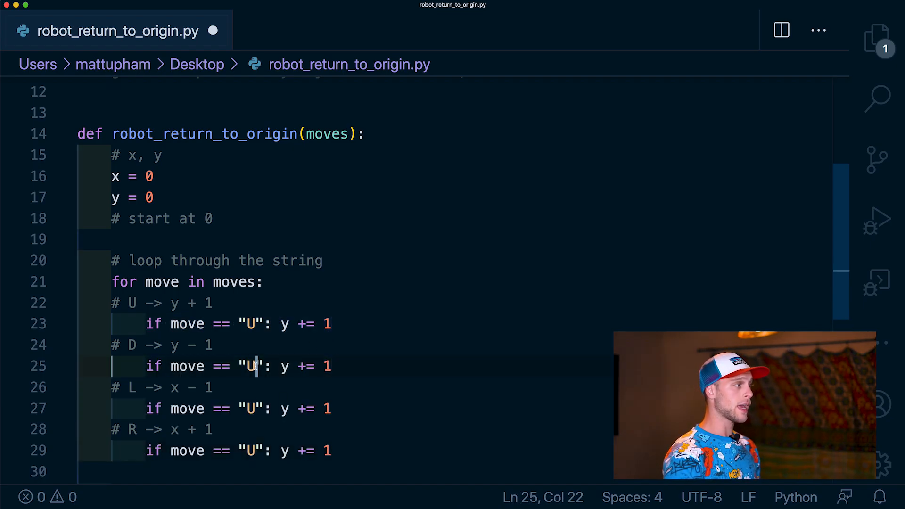
type("D")
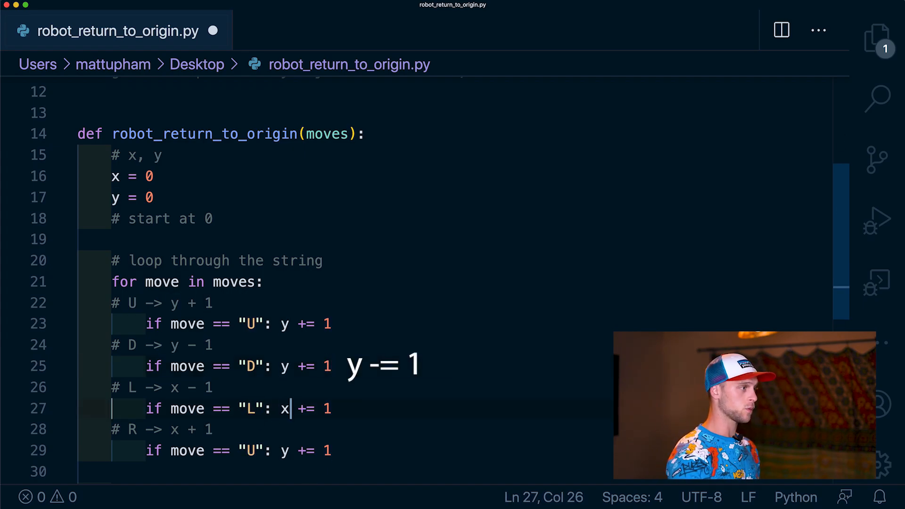
type("-")
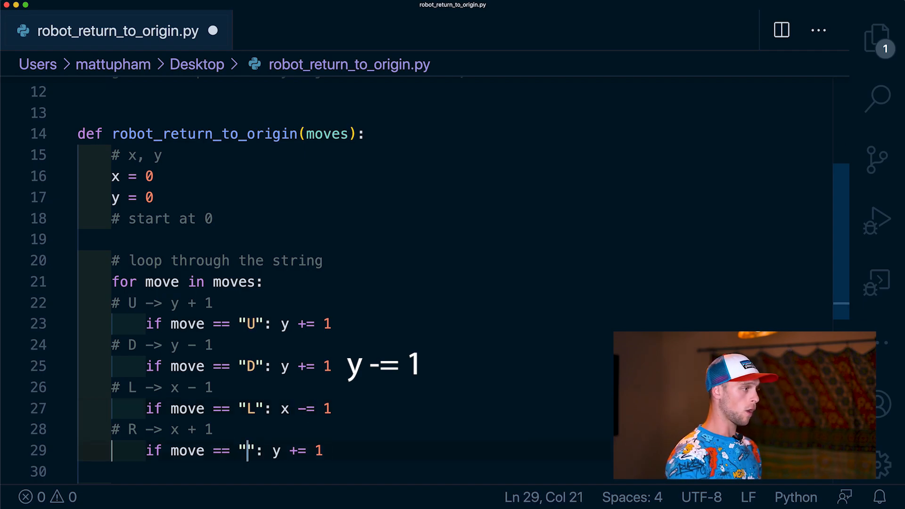
type("R\": x")
type("# compare if x = 0 and y = 0")
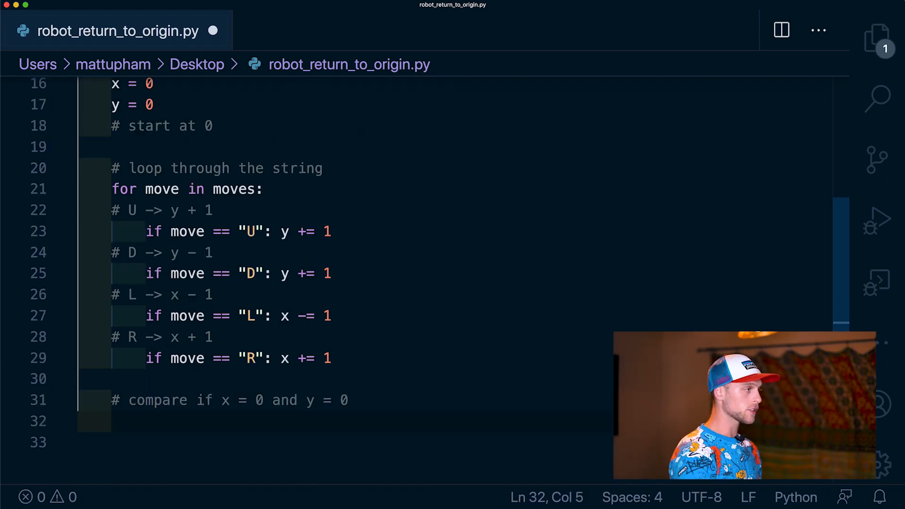
End the function with return x == 0 and y == 0
type("return x")
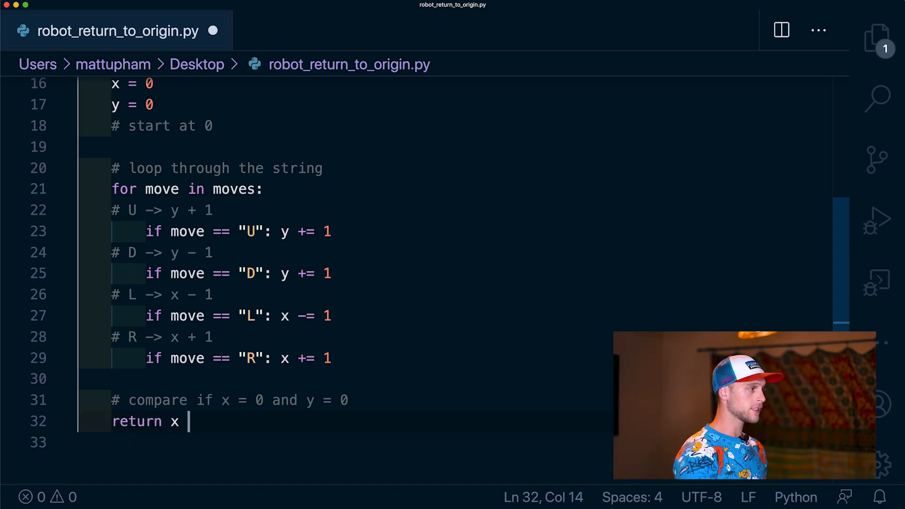
type("== 0 a")
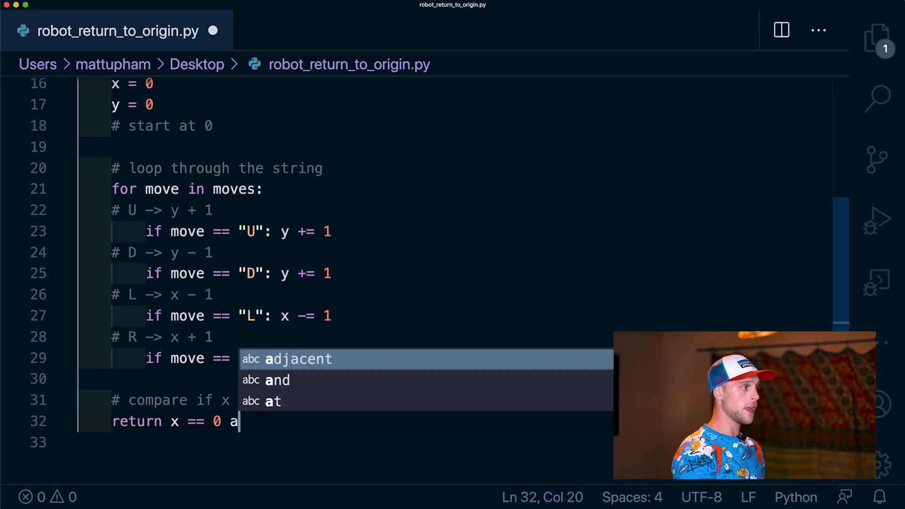
type("and y ==")
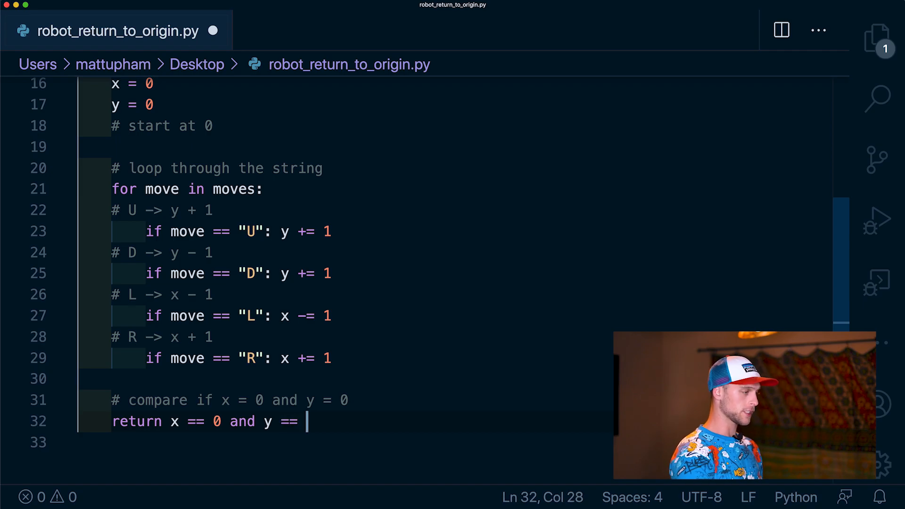
type("0")
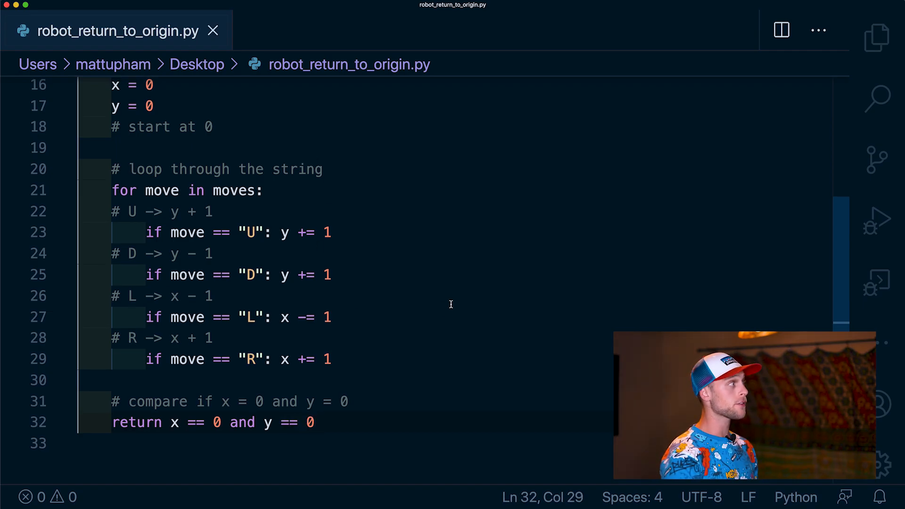
mouse_move(231, 429)
type("y = ")
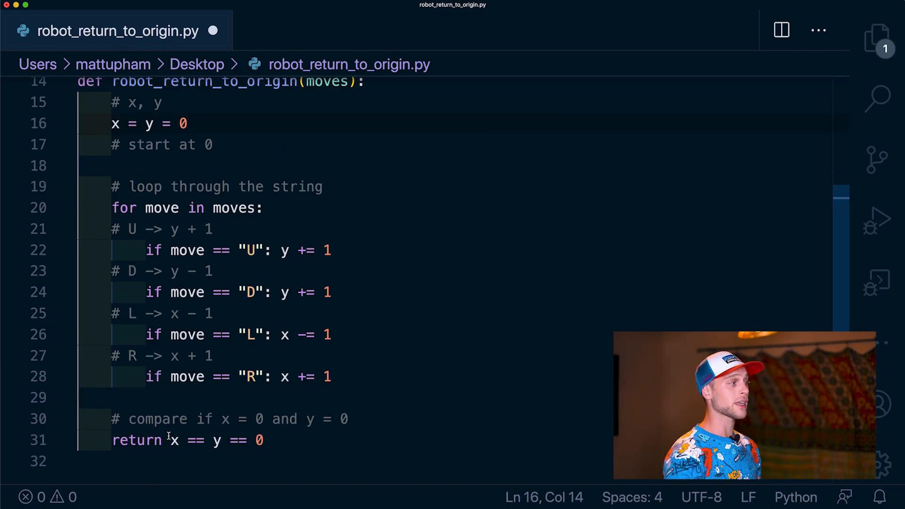
Select the chained return expression x == y == 0
left_click_drag(172, 439, 265, 440)
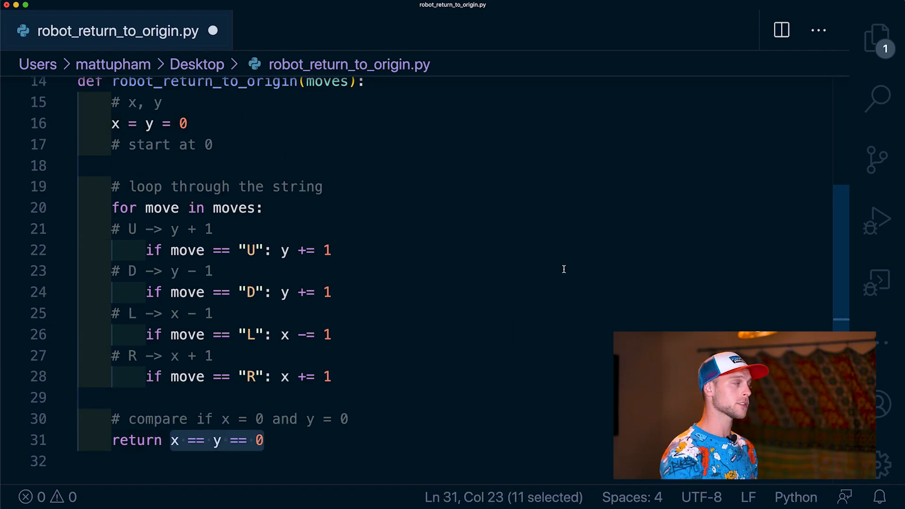